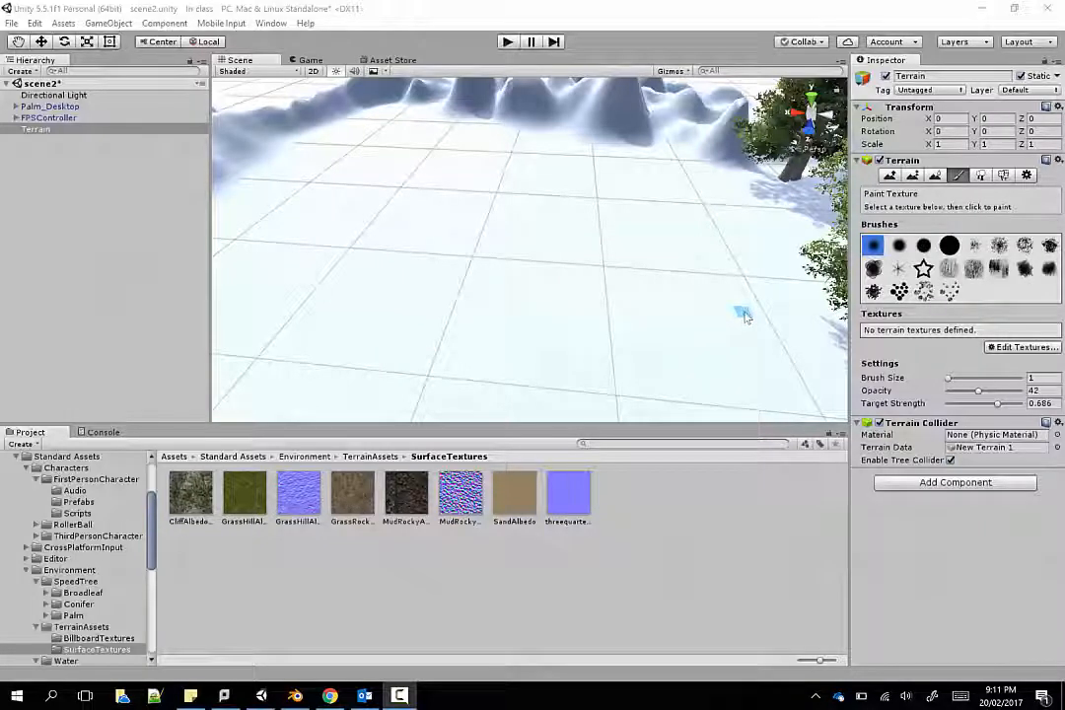
{"action": "mouse_move", "coordinate": [746, 315]}
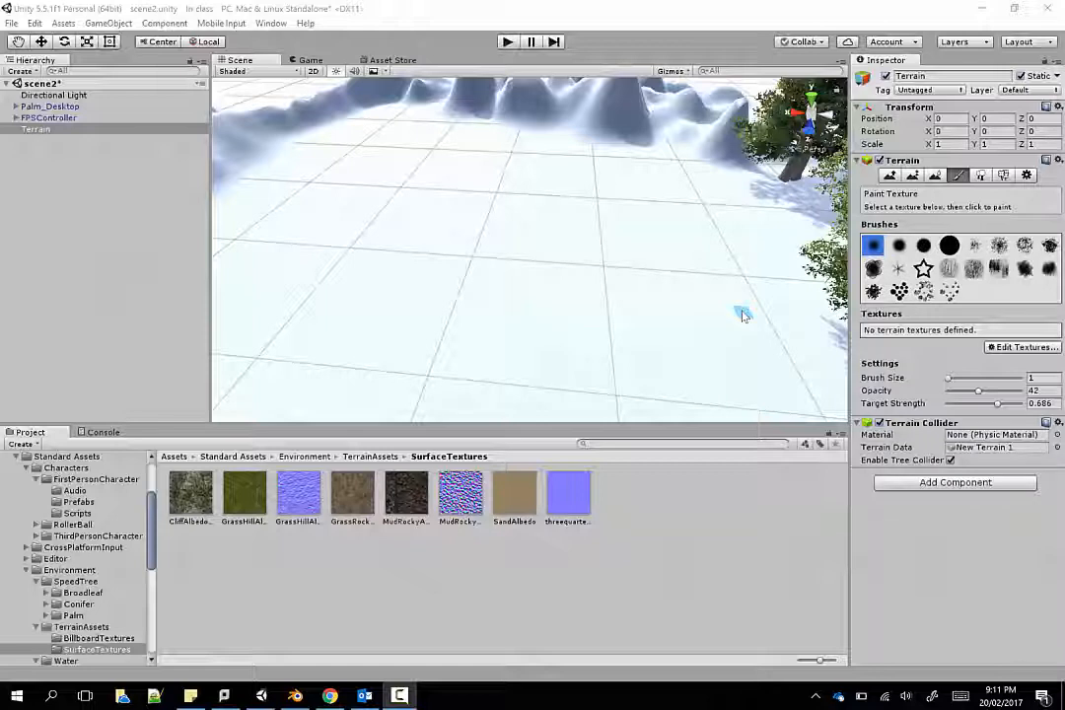
{"action": "mouse_move", "coordinate": [742, 316]}
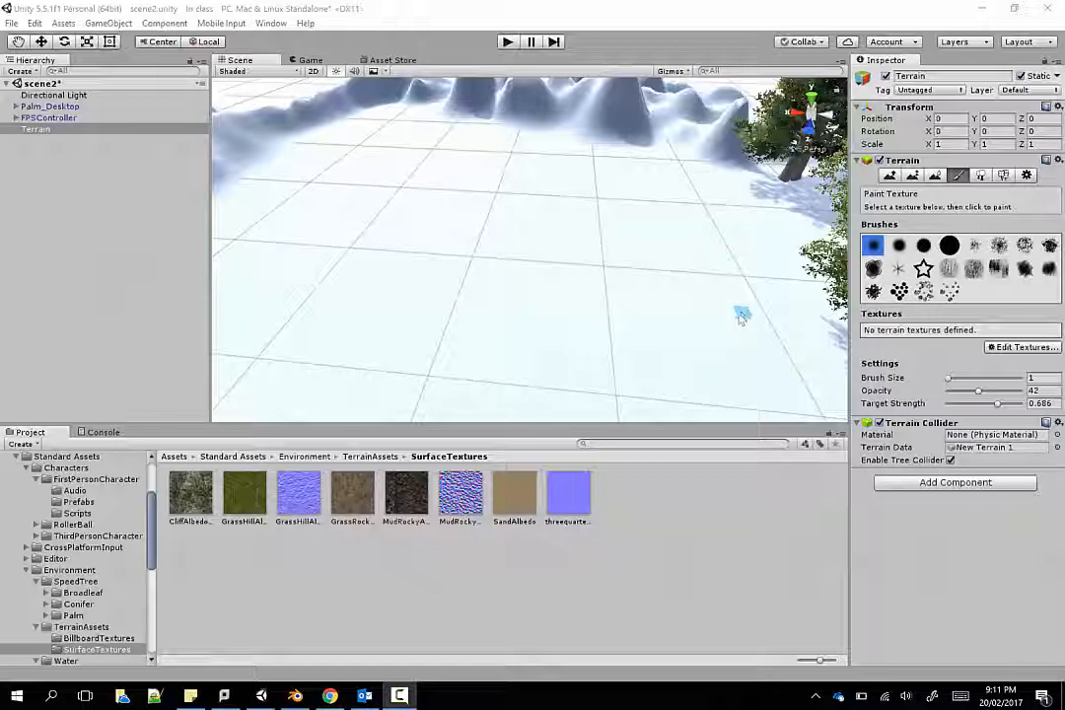
{"action": "mouse_move", "coordinate": [730, 323]}
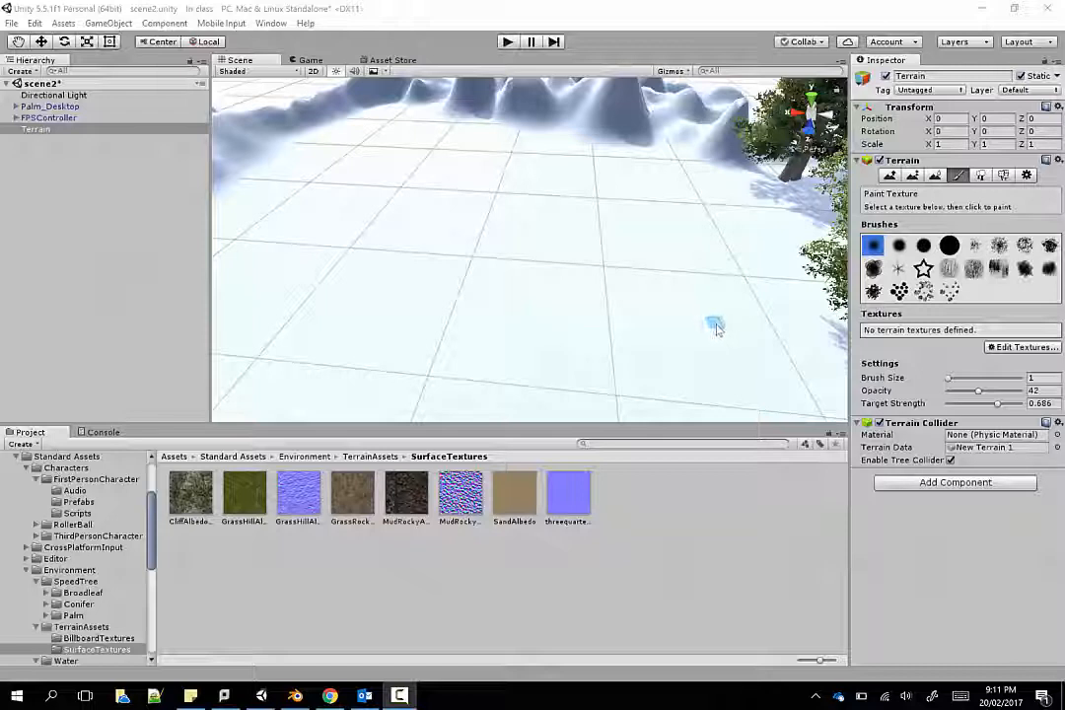
{"action": "mouse_move", "coordinate": [556, 292]}
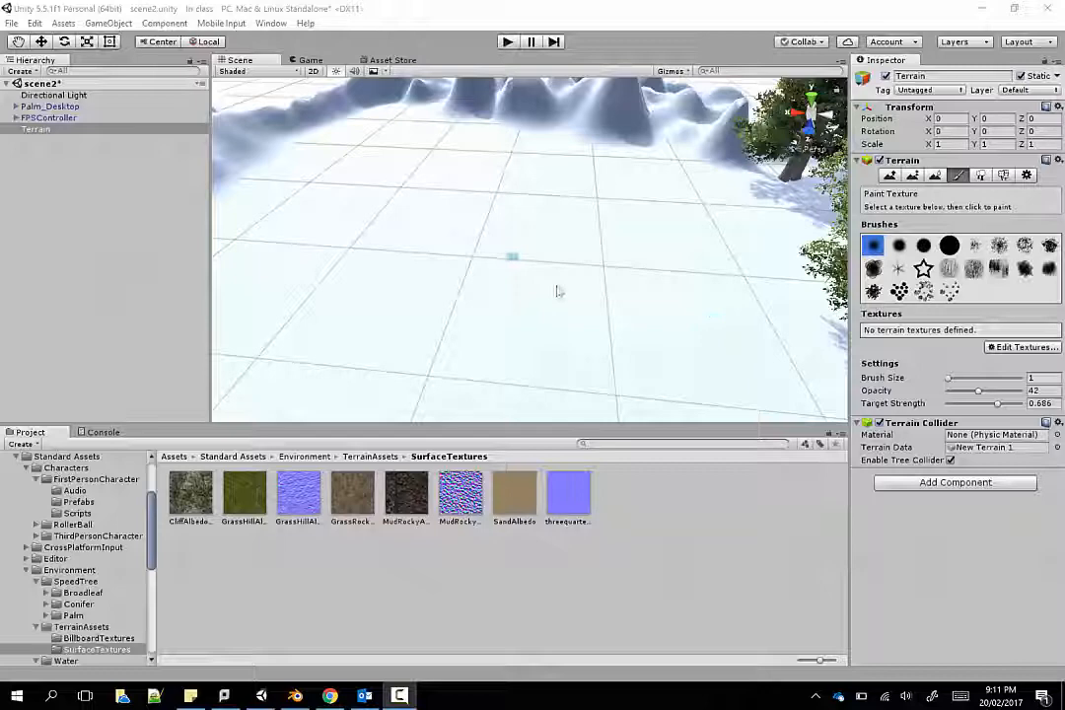
{"action": "mouse_move", "coordinate": [562, 275]}
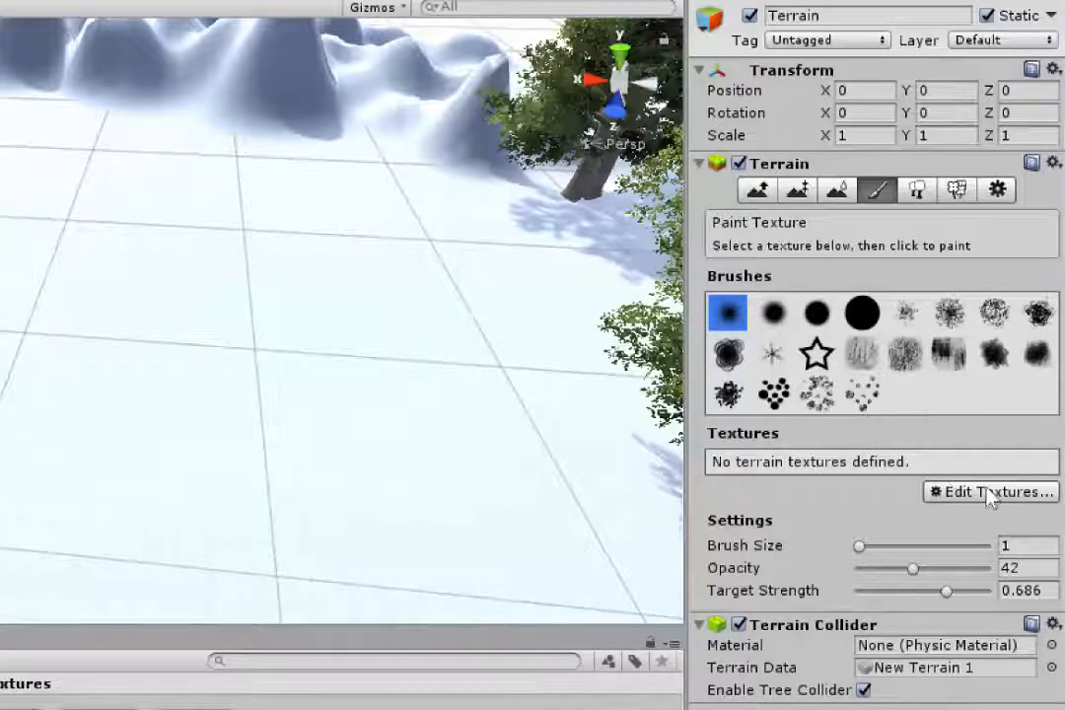
- Start a new terrain texture via Edit Textures > Add Texture with GrassHillAlbedo as its albedo
{"action": "left_click", "coordinate": [990, 493]}
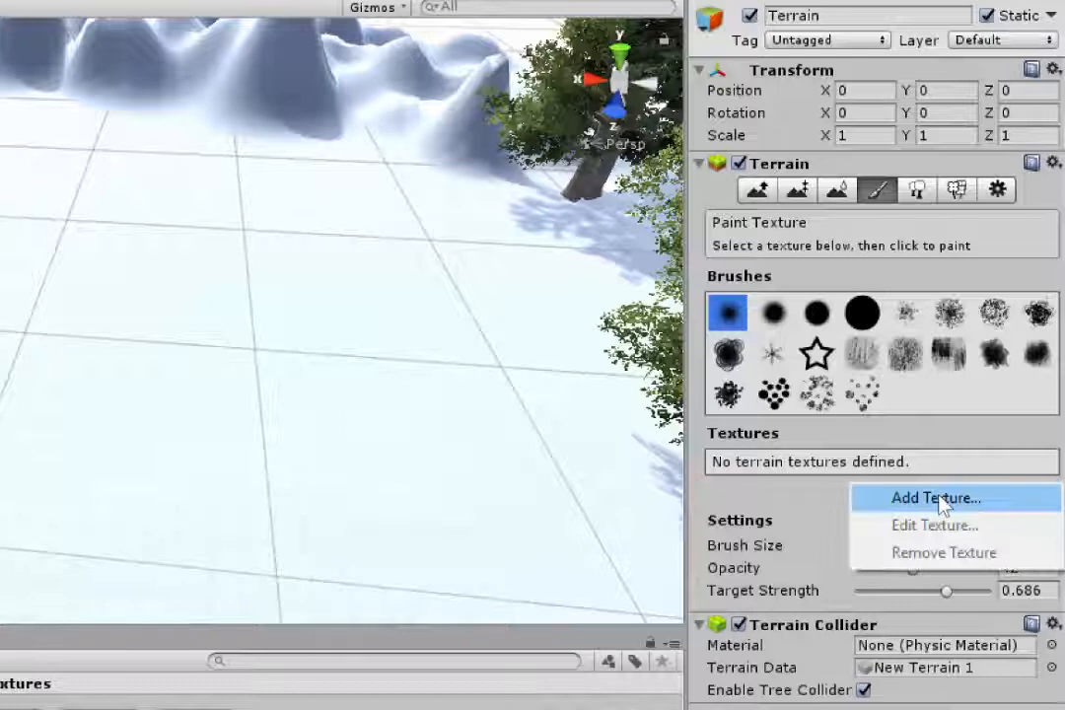
{"action": "left_click", "coordinate": [935, 497]}
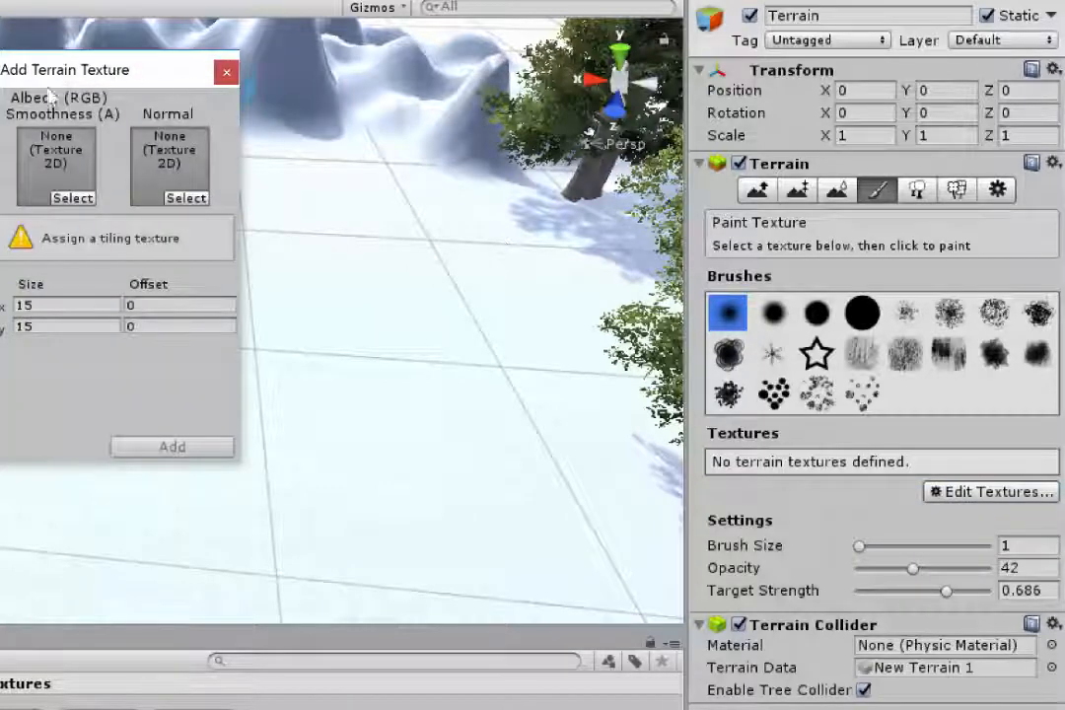
{"action": "mouse_move", "coordinate": [71, 197]}
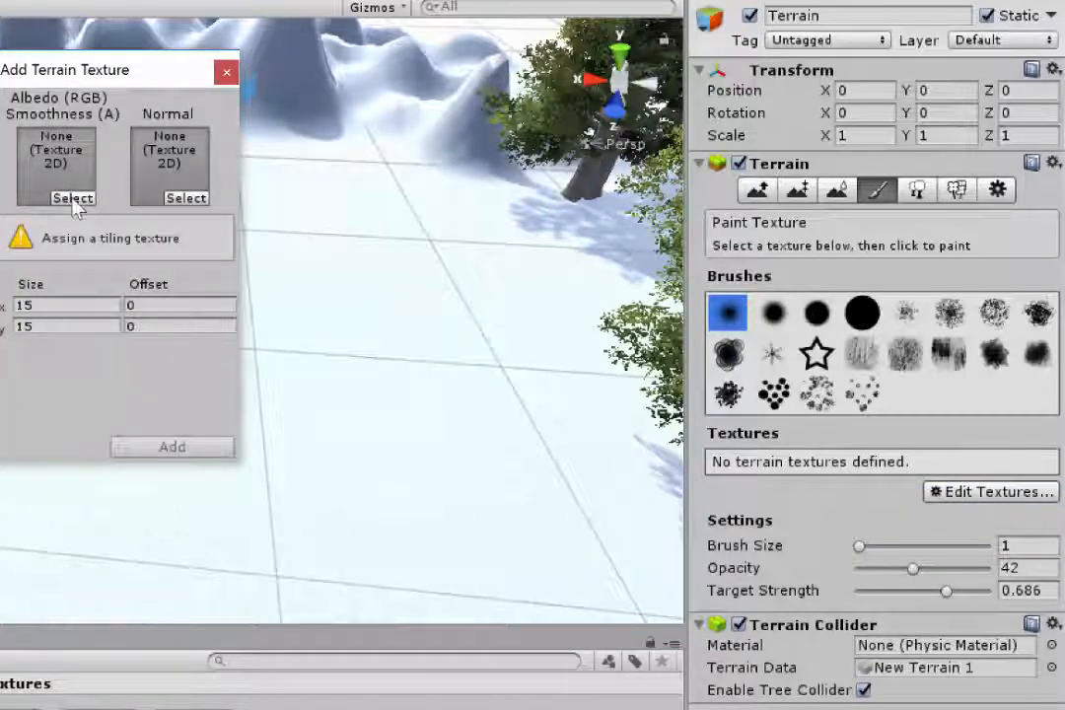
{"action": "left_click", "coordinate": [71, 197]}
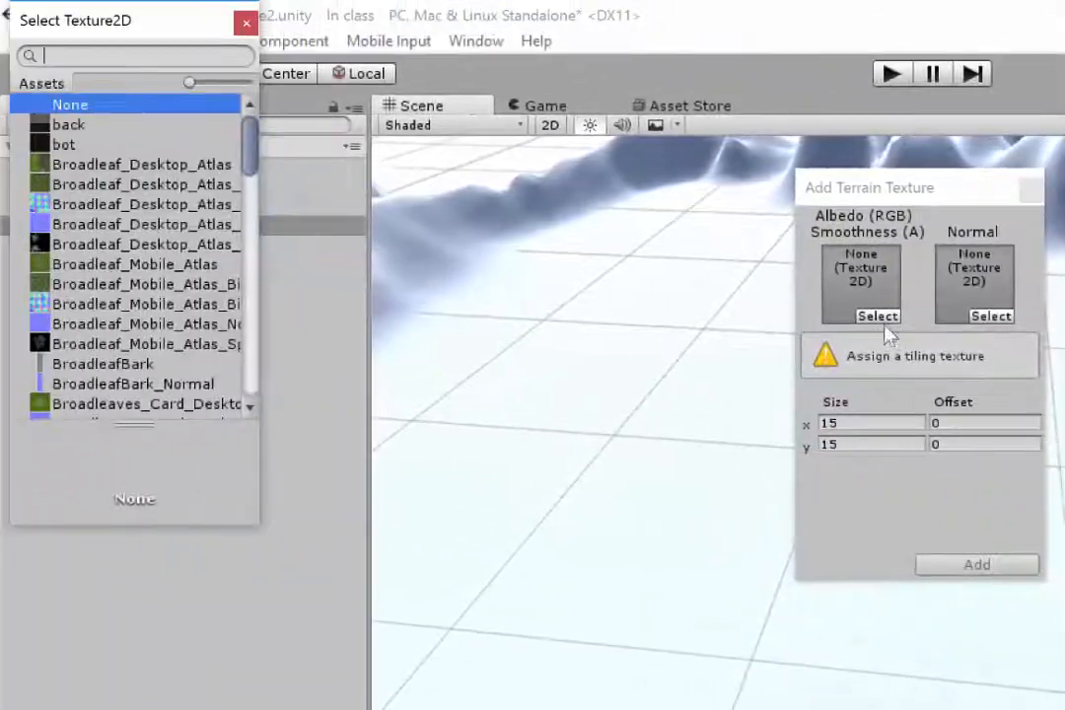
{"action": "scroll", "scroll_direction": "down", "scroll_amount": 3}
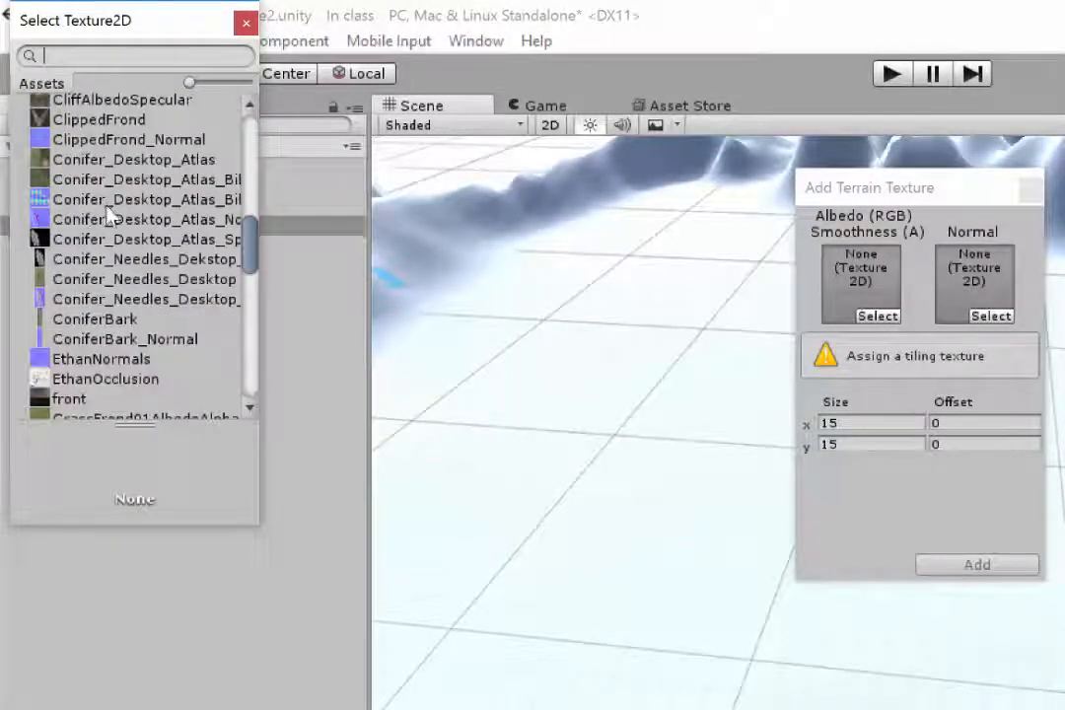
{"action": "left_click", "coordinate": [108, 233]}
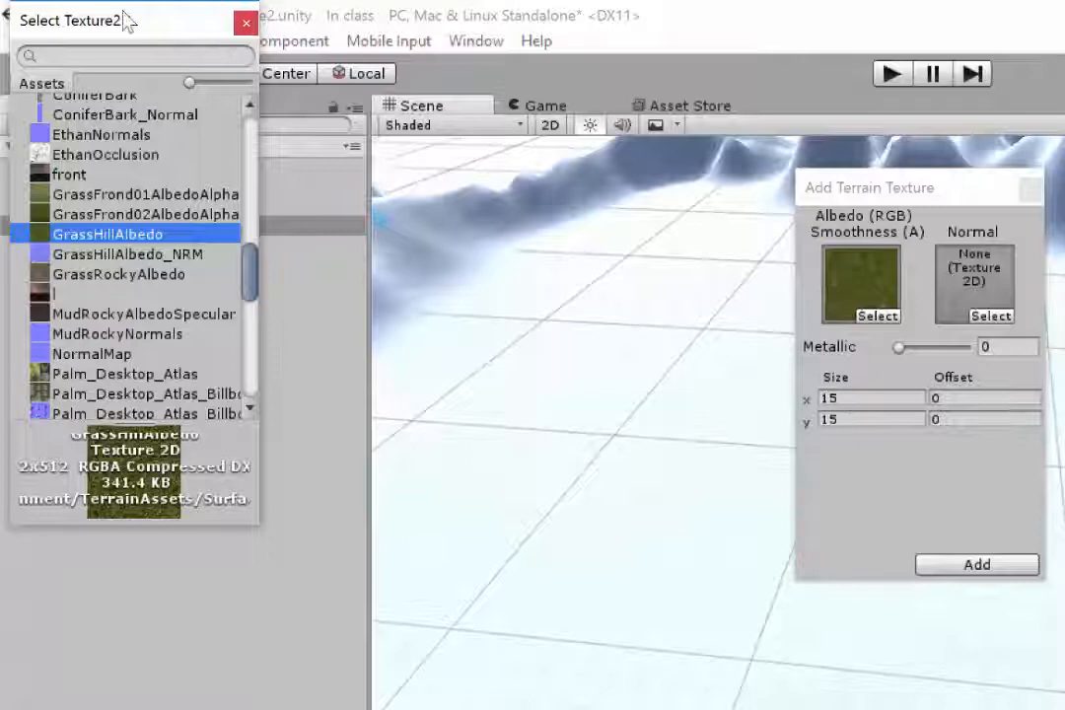
{"action": "left_click", "coordinate": [244, 22]}
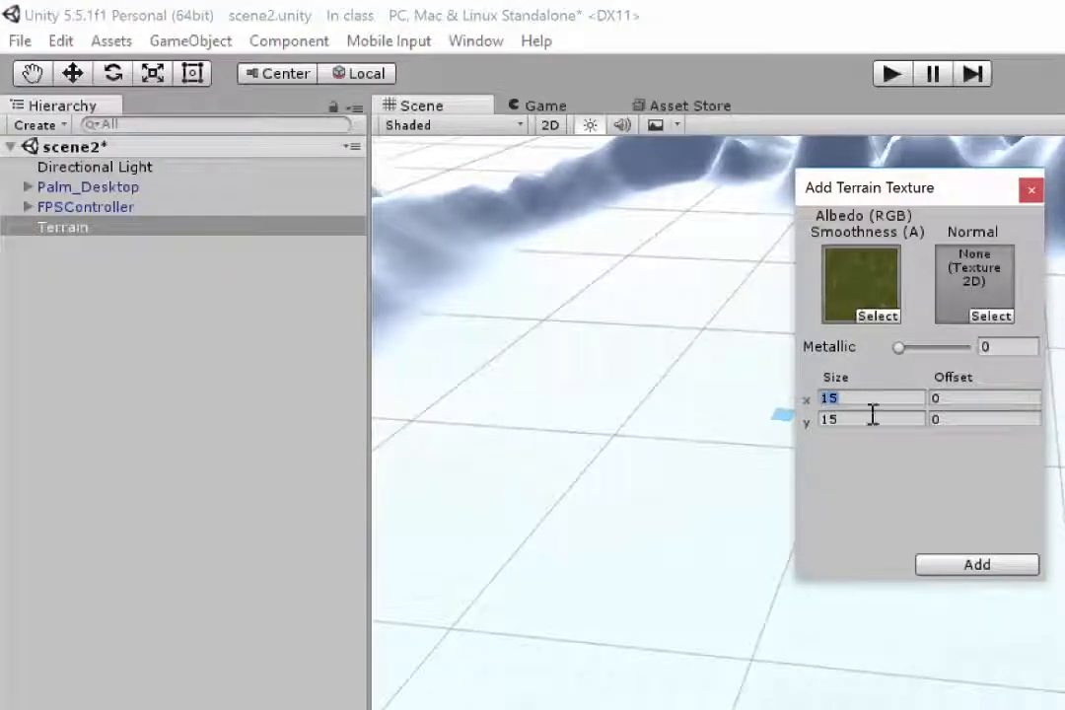
{"action": "mouse_move", "coordinate": [864, 427]}
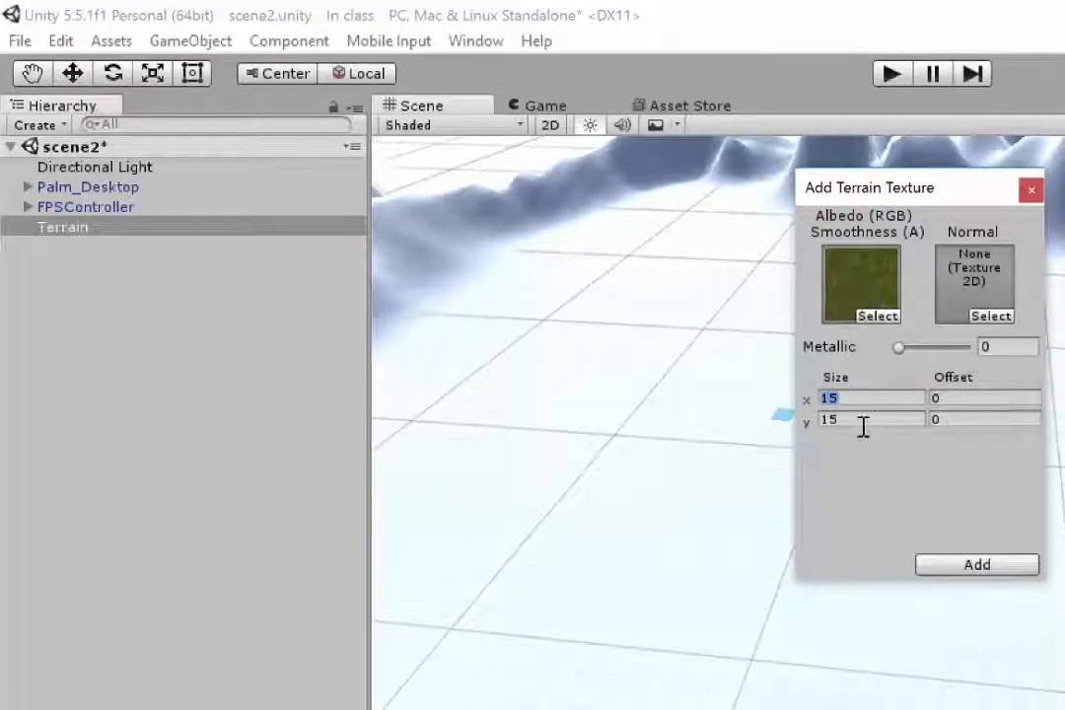
- Change the texture tiling Size x and y from 15 to 1
{"action": "type", "text": "1"}
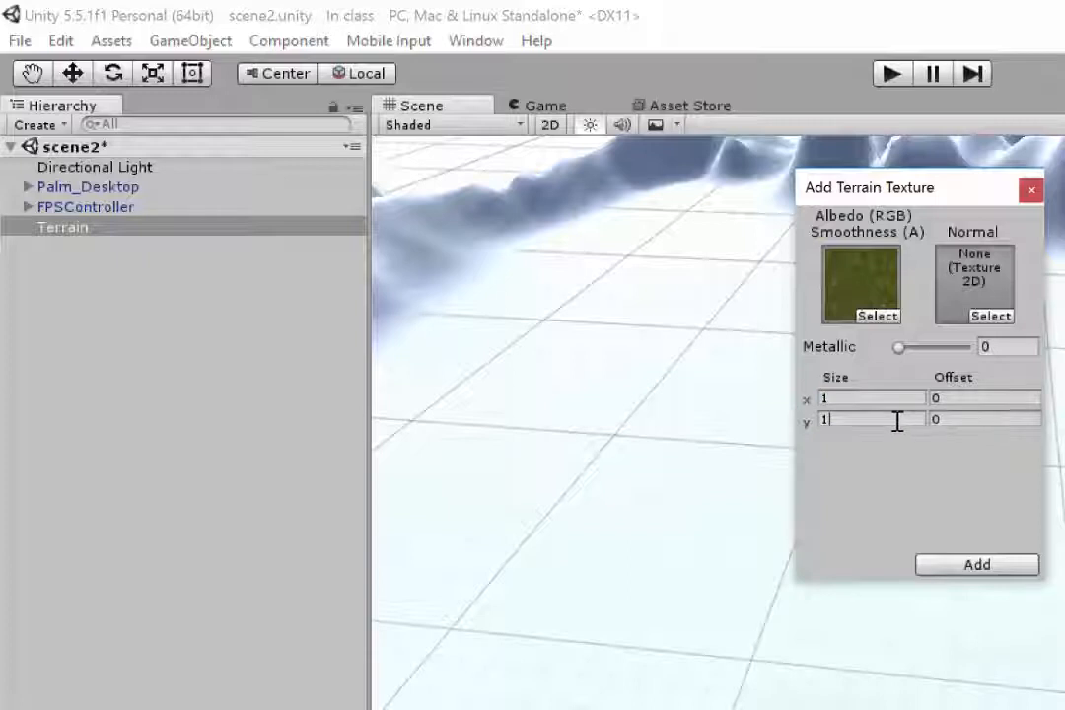
{"action": "left_click", "coordinate": [872, 398]}
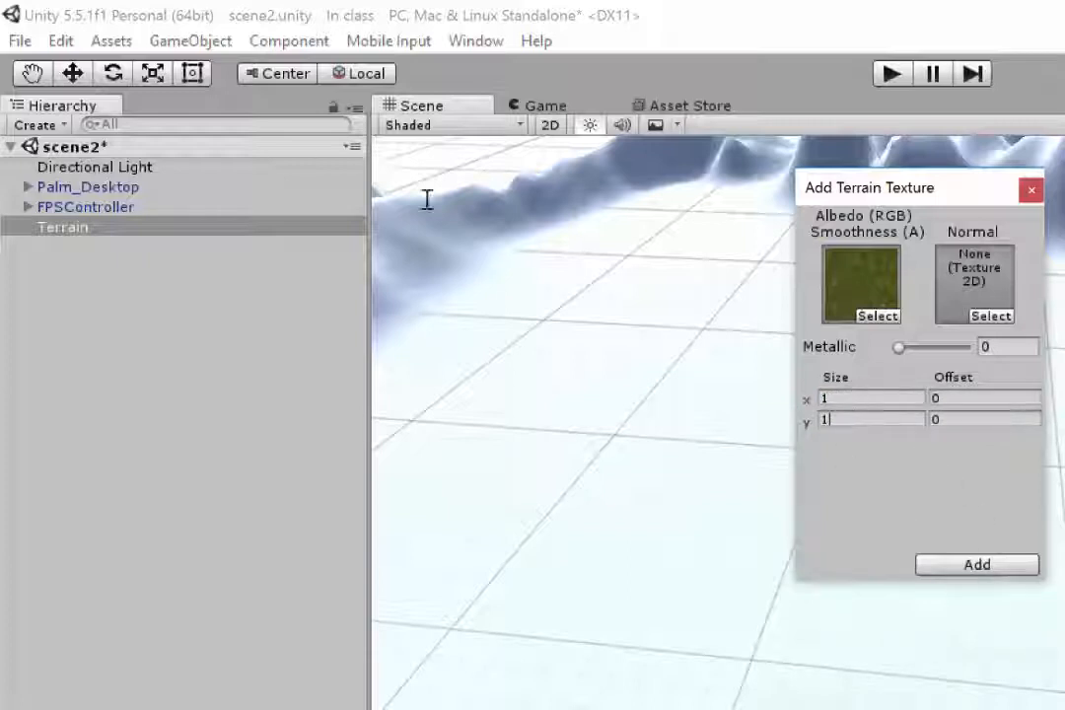
{"action": "left_click", "coordinate": [870, 399]}
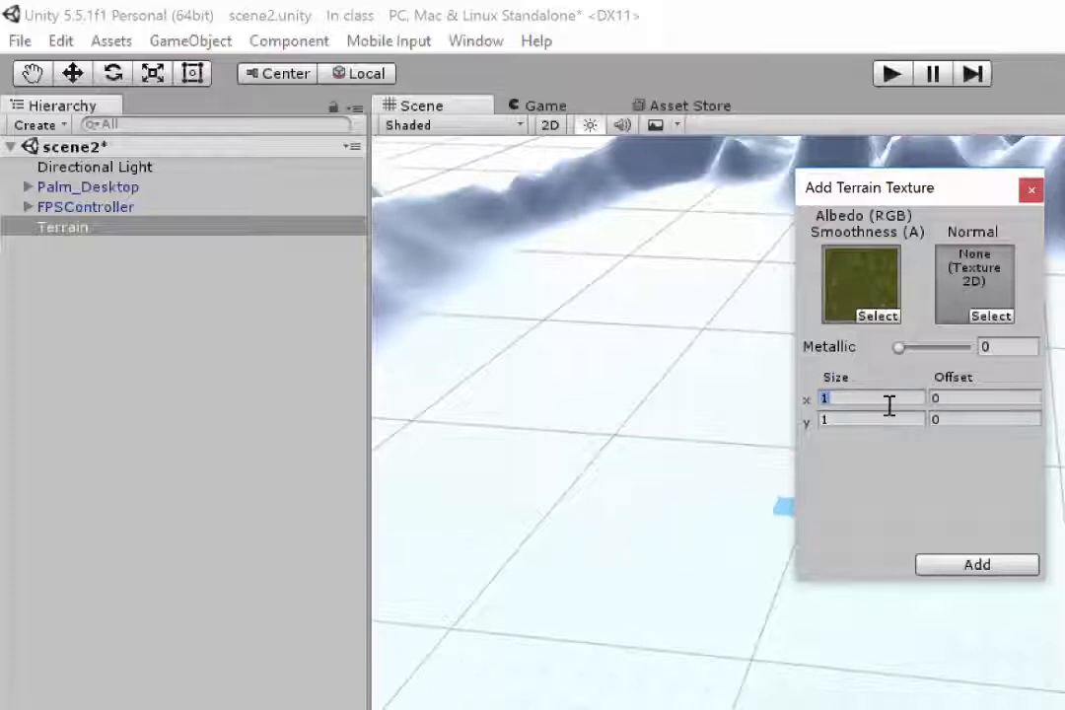
{"action": "left_click", "coordinate": [870, 419]}
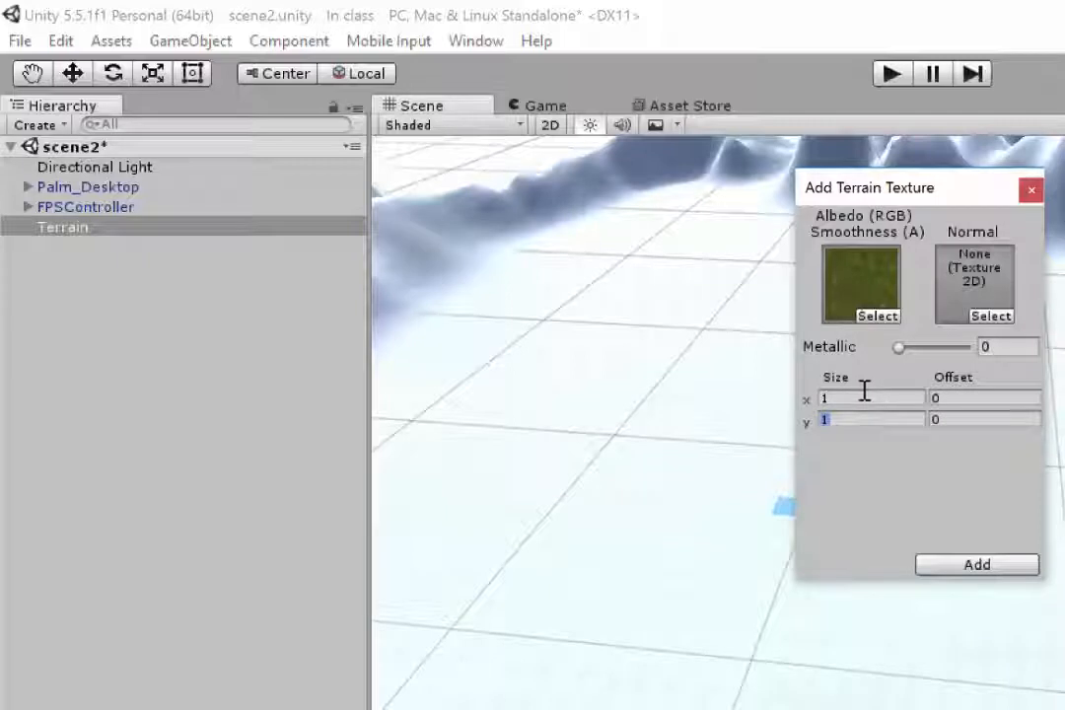
{"action": "mouse_move", "coordinate": [868, 393]}
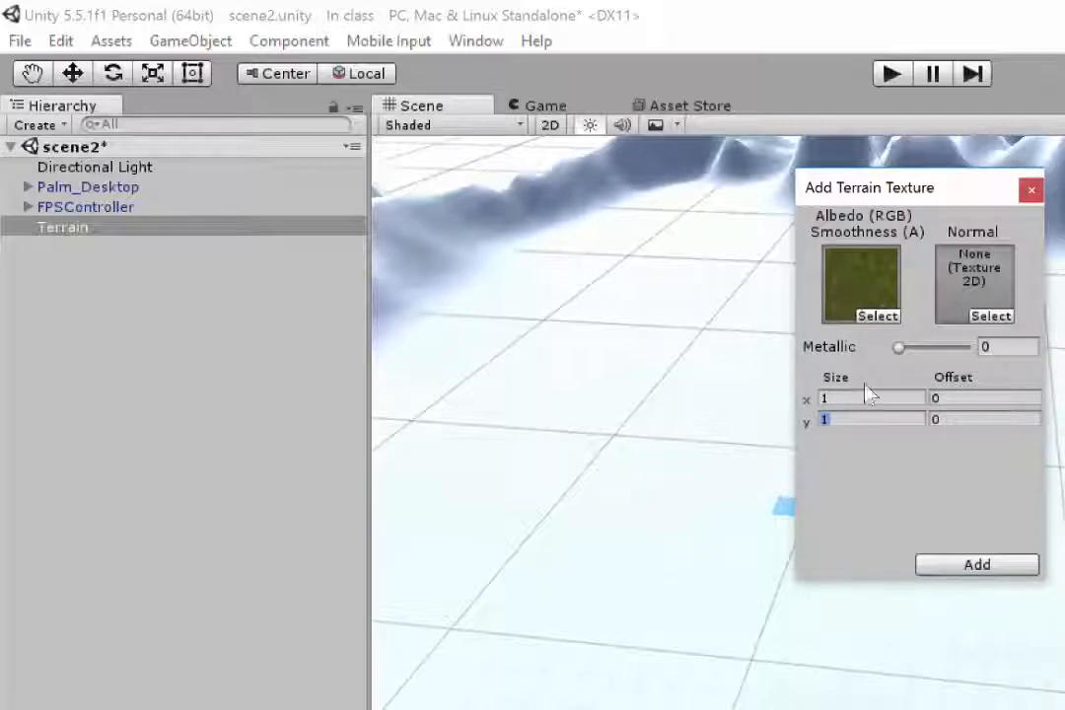
- Add the grass-hill texture so it covers the whole terrain
{"action": "left_click", "coordinate": [1030, 189]}
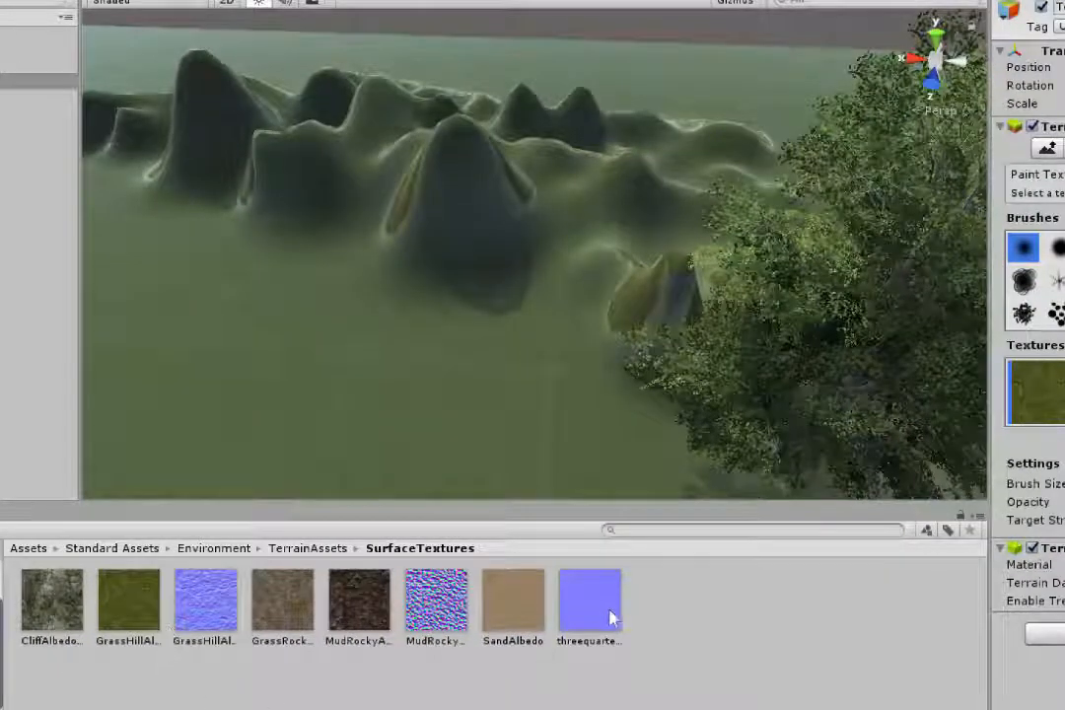
- In GrassHillAlbedo's import settings, set Alpha Source to None
{"action": "left_click", "coordinate": [126, 602]}
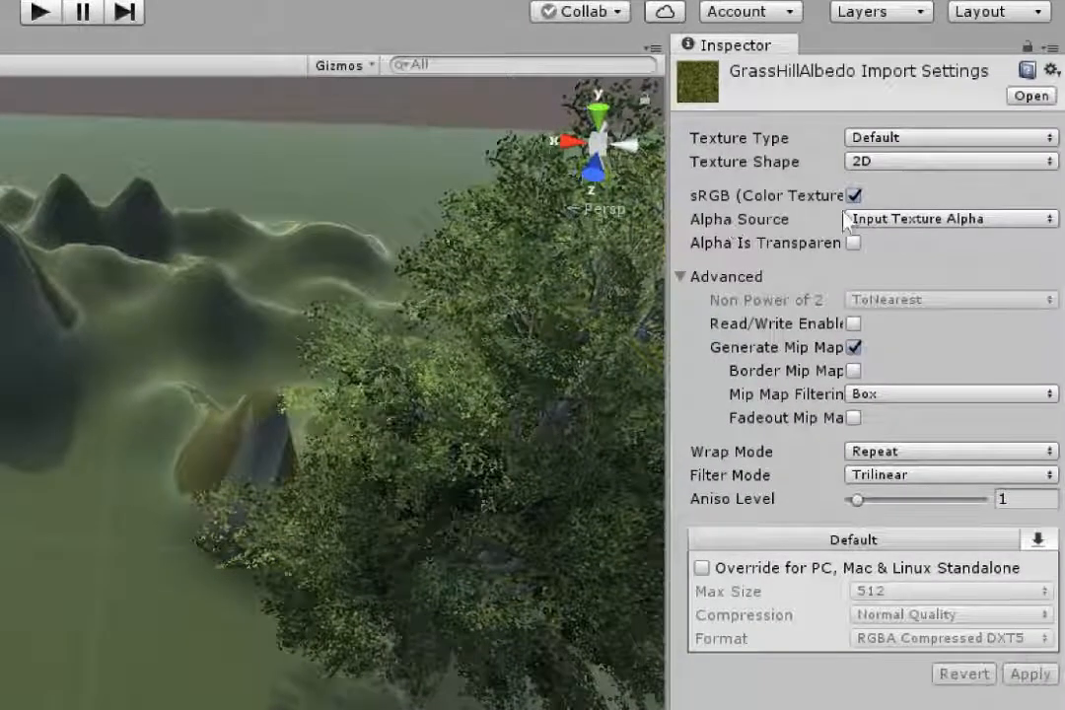
{"action": "mouse_move", "coordinate": [844, 219]}
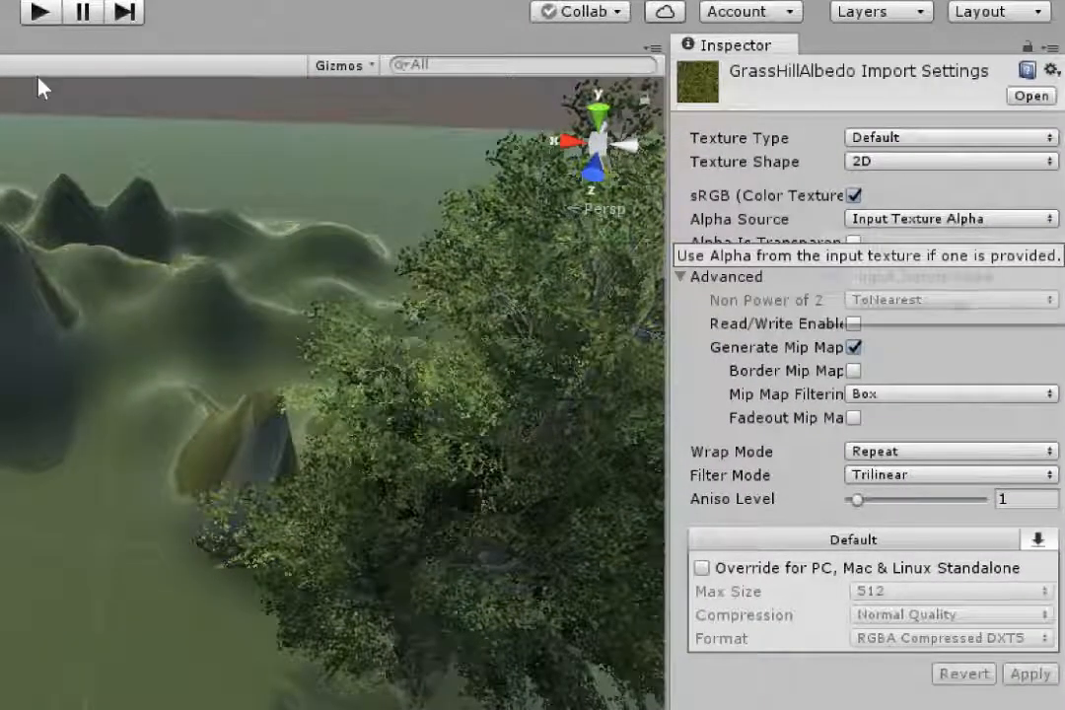
{"action": "left_click", "coordinate": [947, 217]}
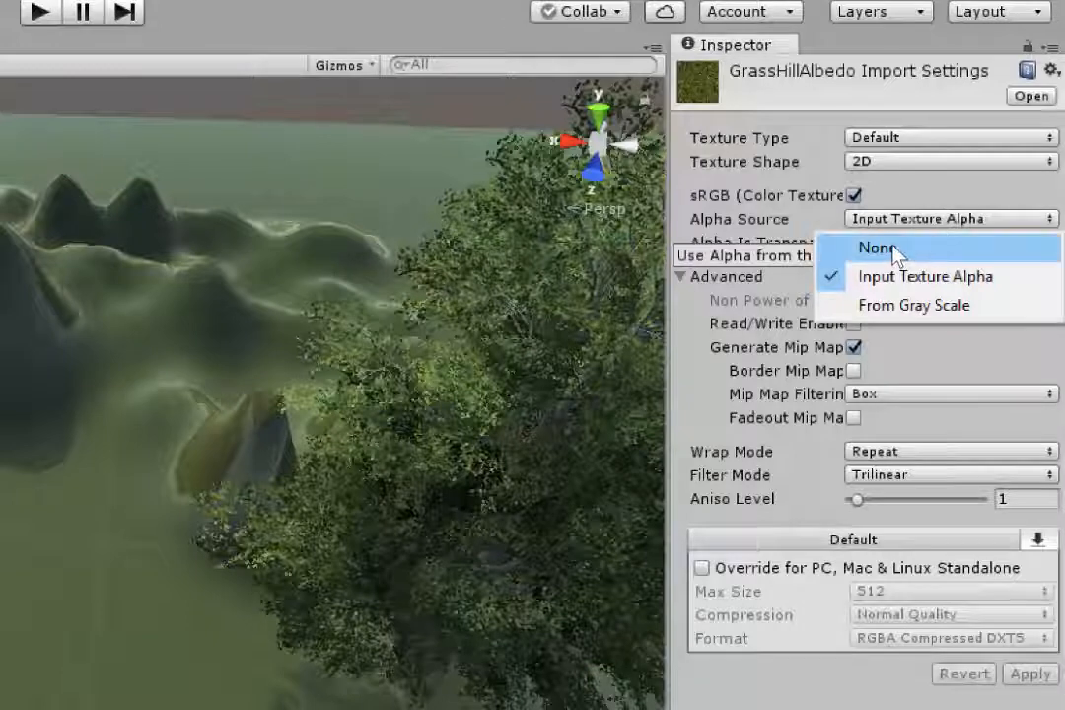
{"action": "left_click", "coordinate": [872, 249]}
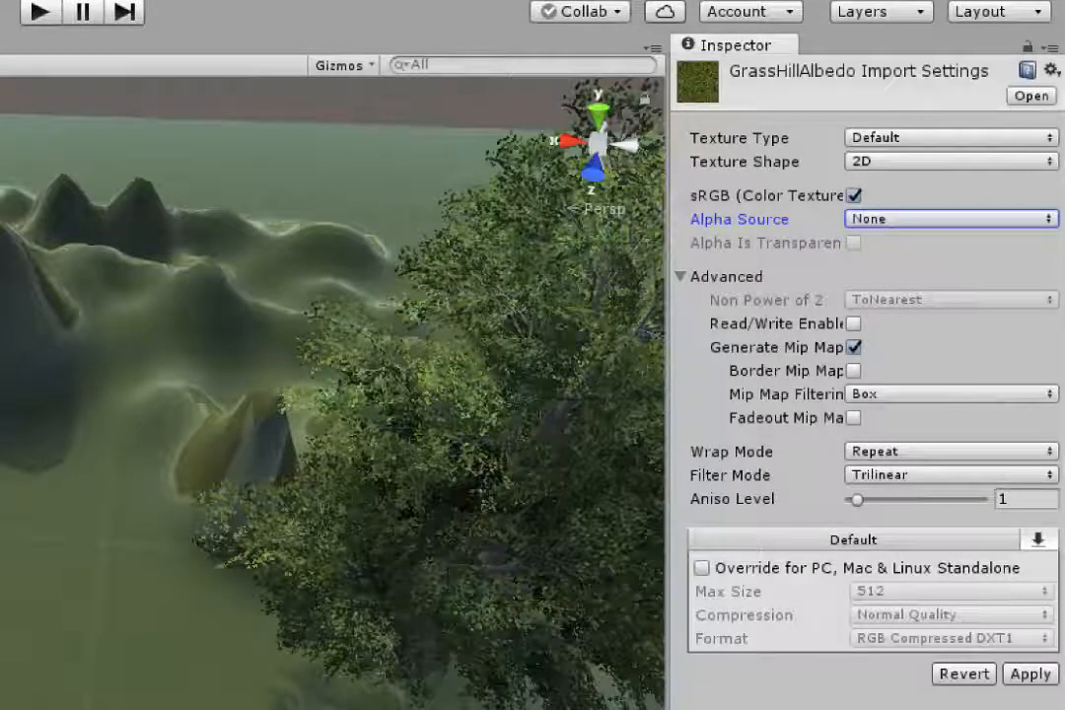